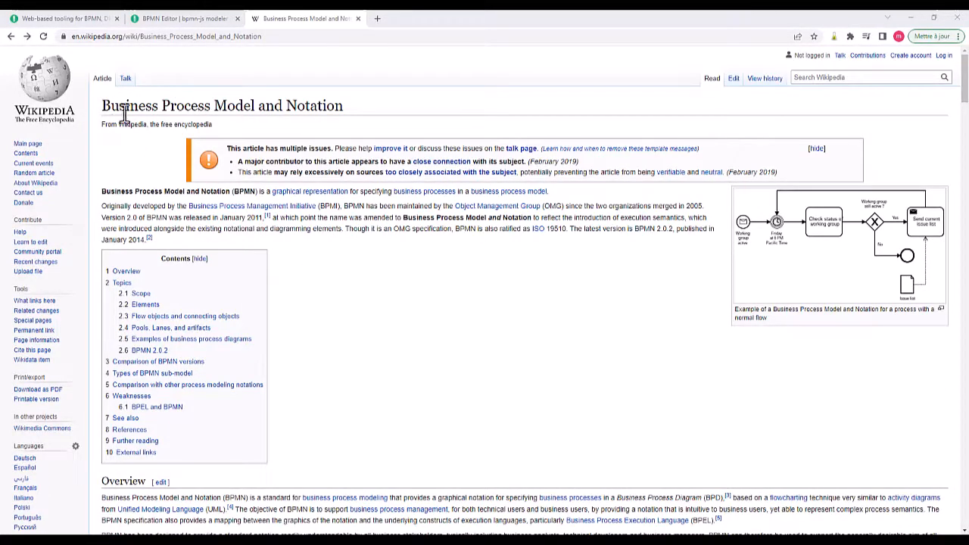
mouse_move(295, 113)
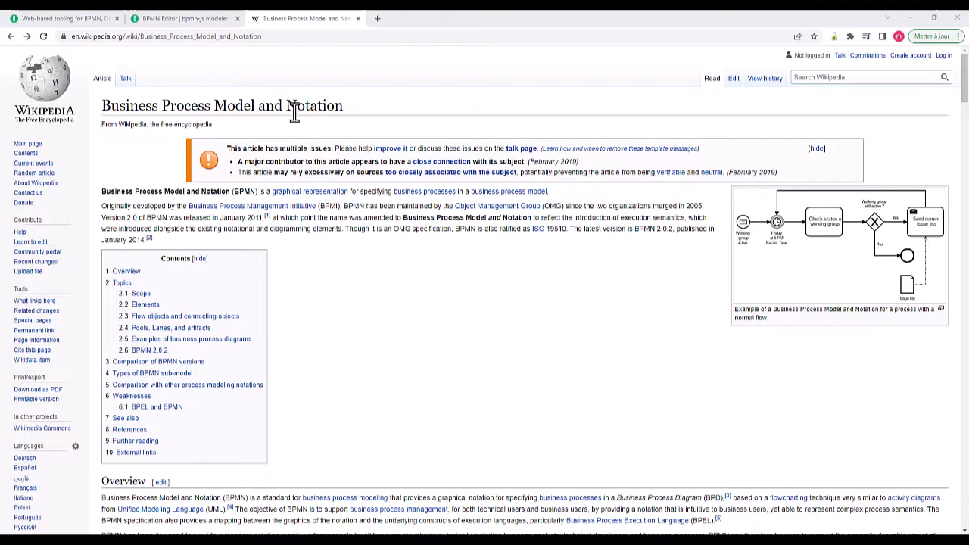
mouse_move(496, 205)
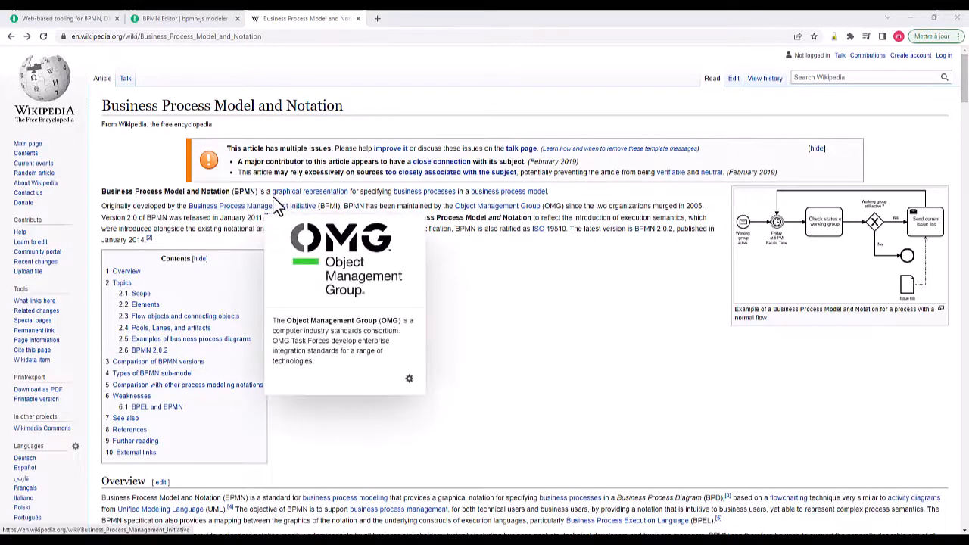
mouse_move(662, 372)
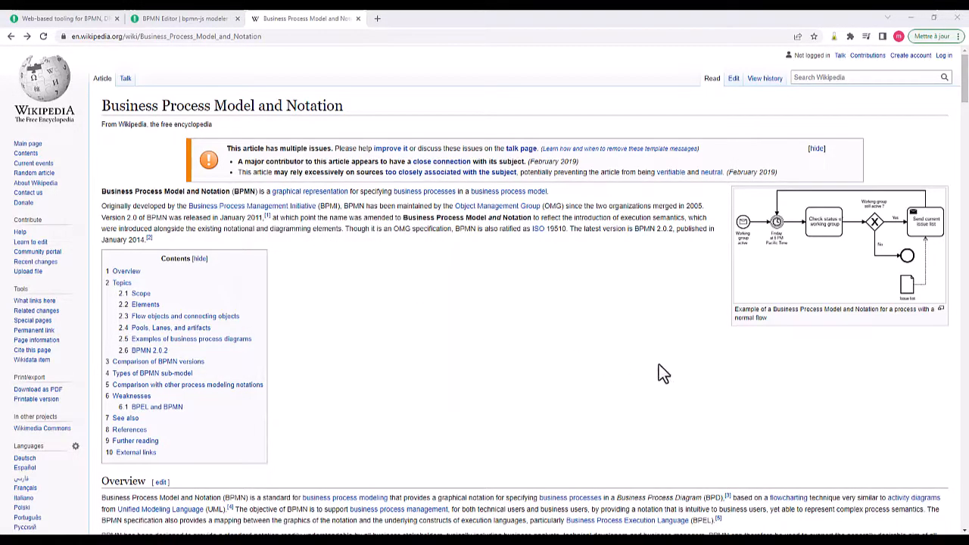
mouse_move(826, 246)
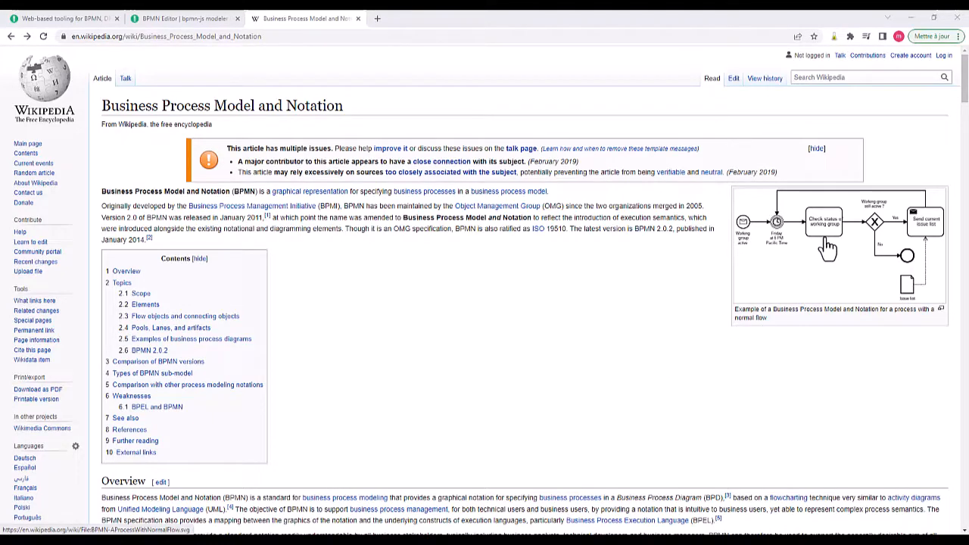
Open the BPMN article's example process diagram full-size in the media viewer.
click(838, 242)
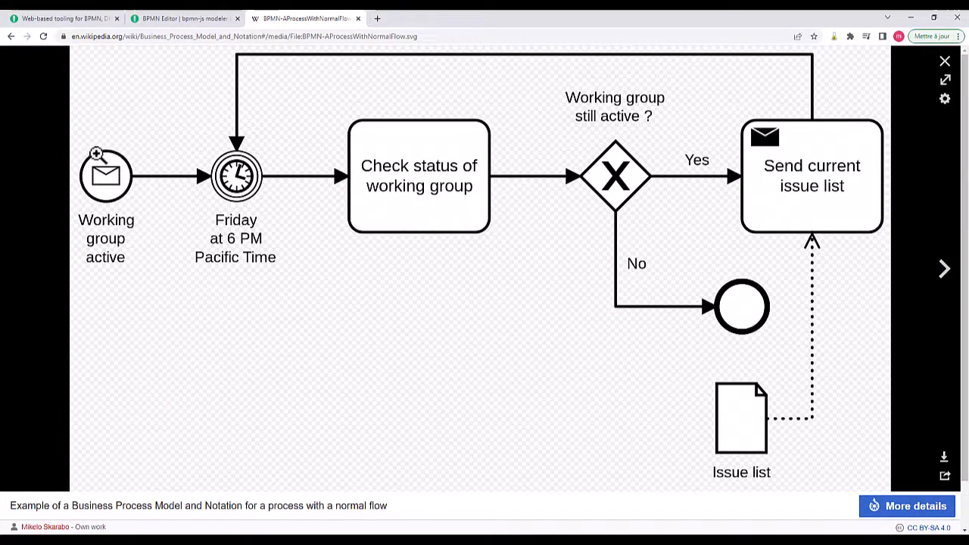
mouse_move(265, 218)
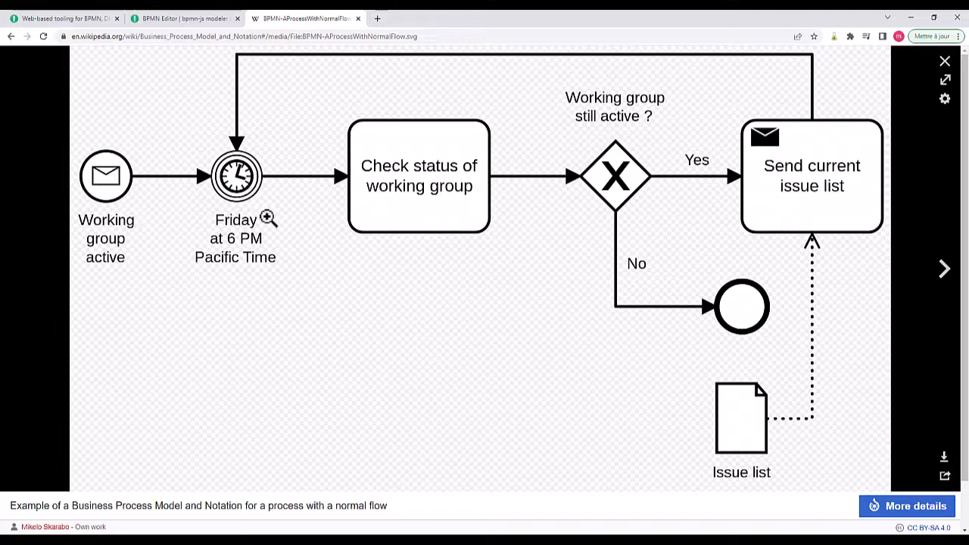
mouse_move(614, 176)
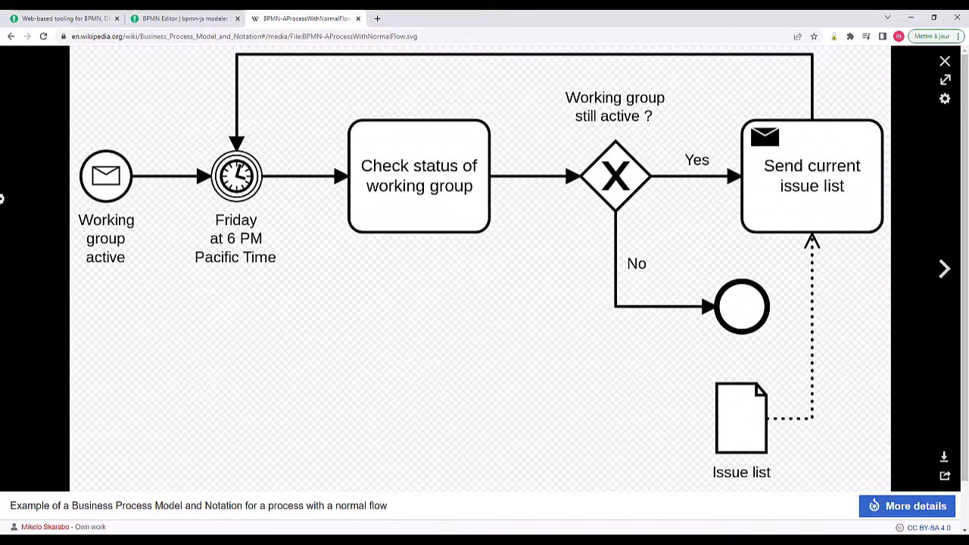
Switch back to the bpmn.io home page and select its web address.
click(65, 18)
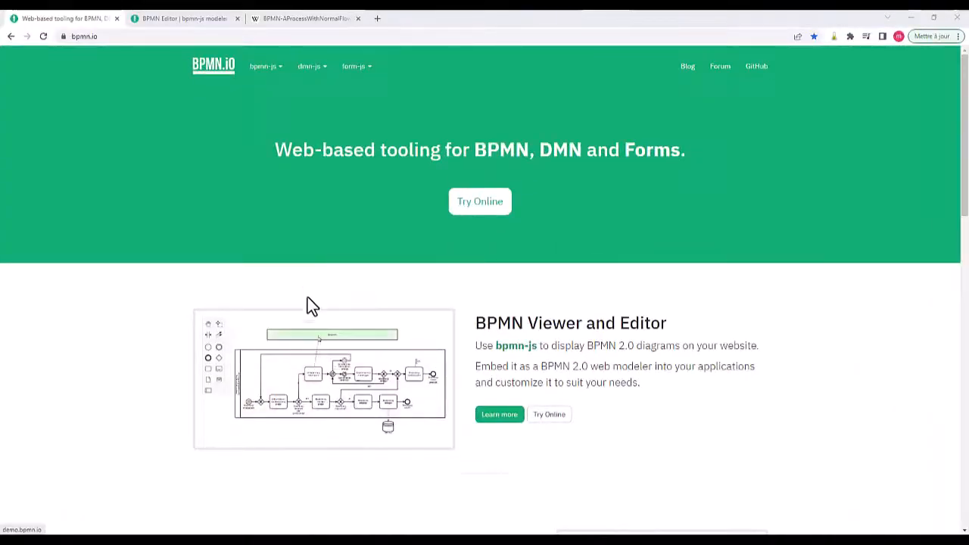
click(83, 35)
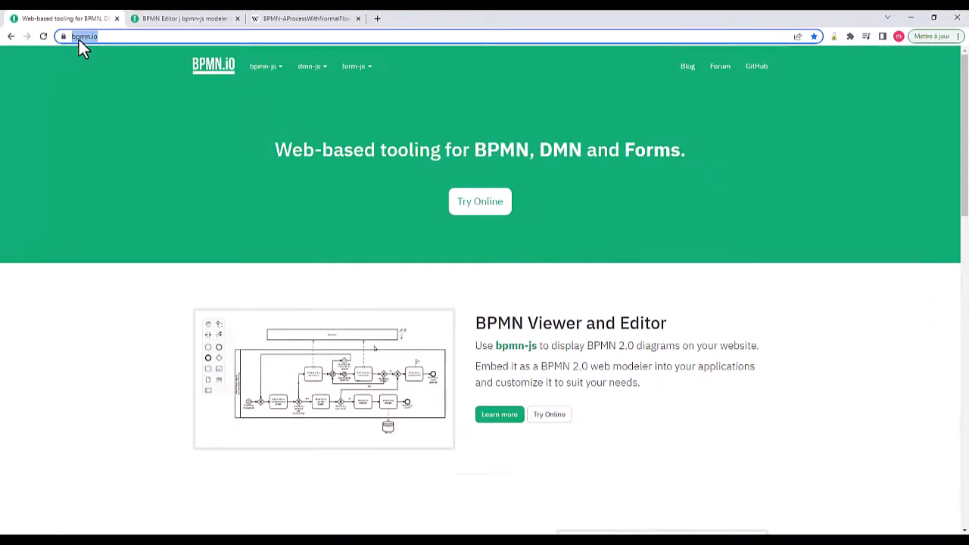
mouse_move(450, 273)
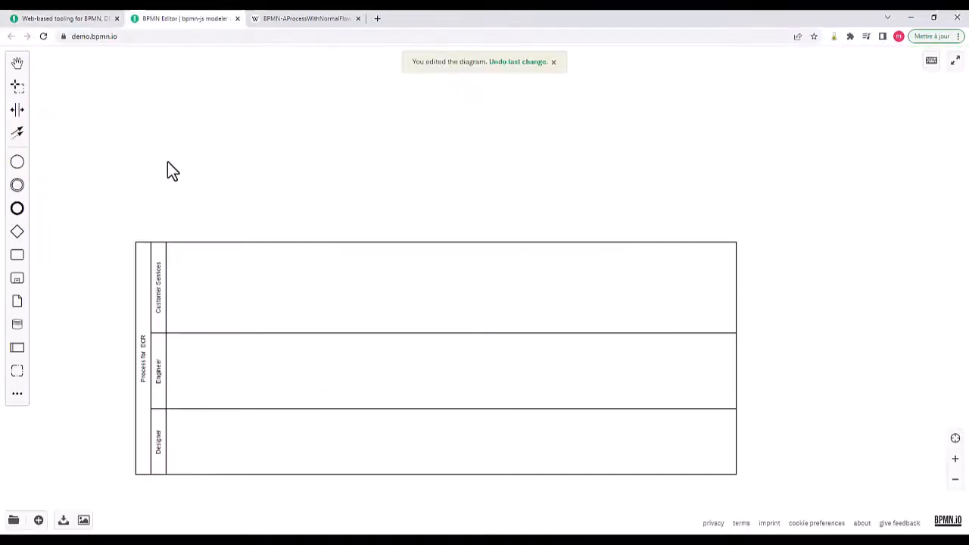
mouse_move(150, 341)
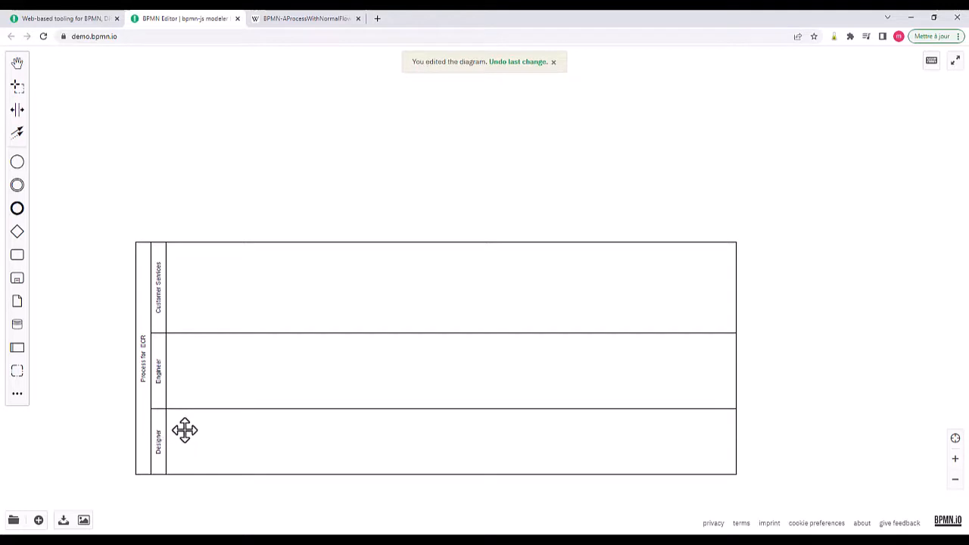
mouse_move(197, 318)
text(Customer)
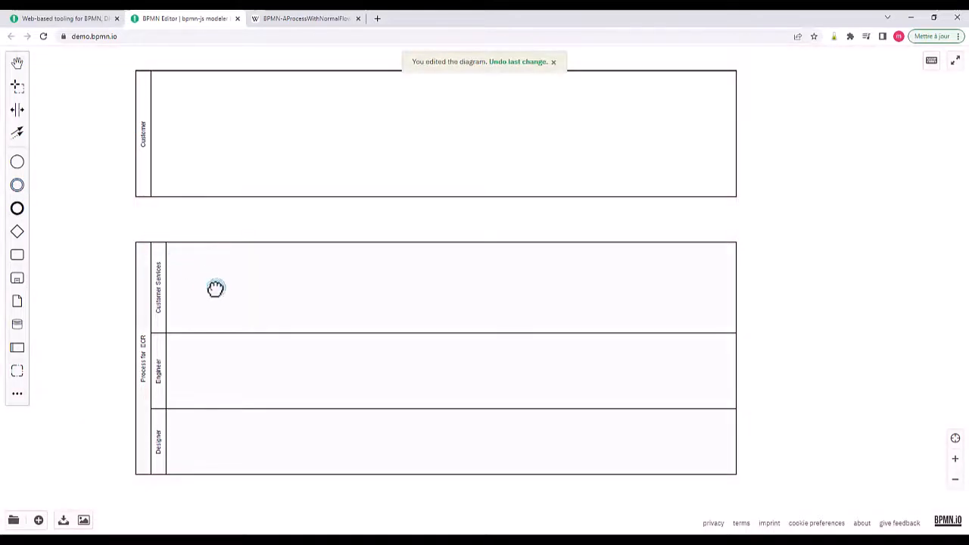
Drop an event in the Customer Services lane and convert it to a message catch event.
click(215, 288)
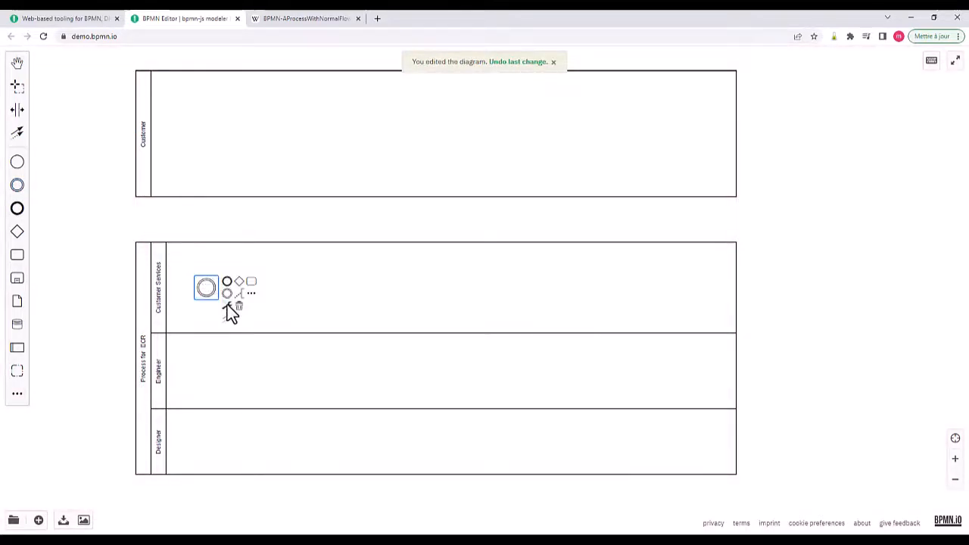
click(227, 293)
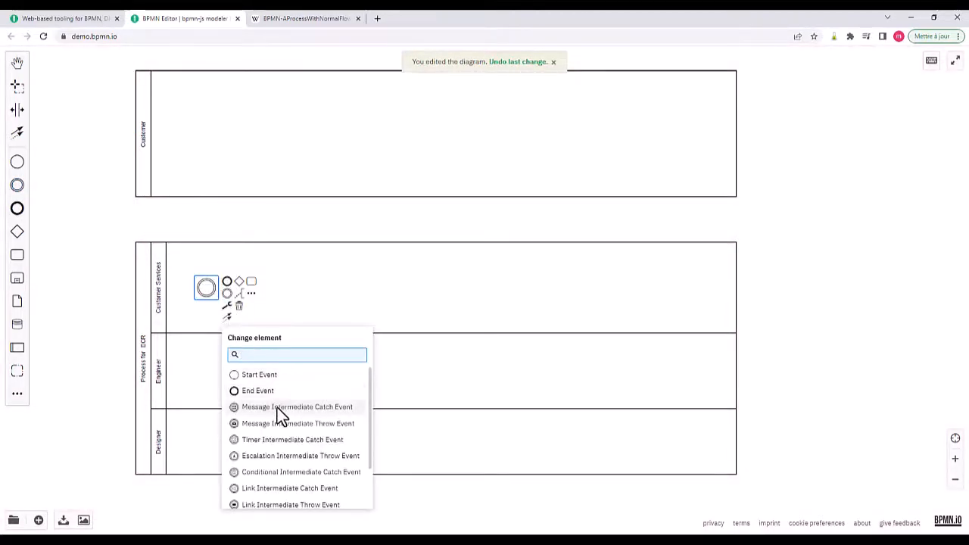
click(297, 406)
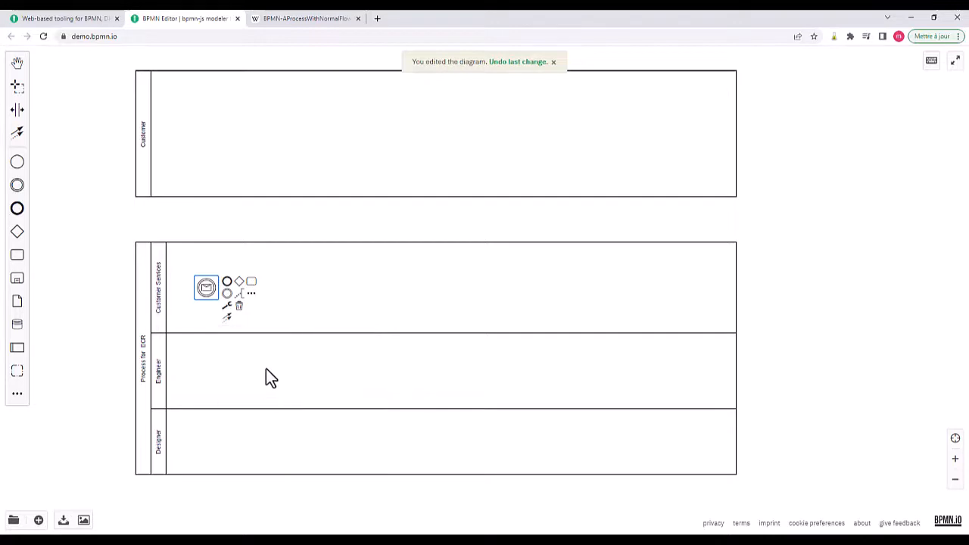
mouse_move(233, 323)
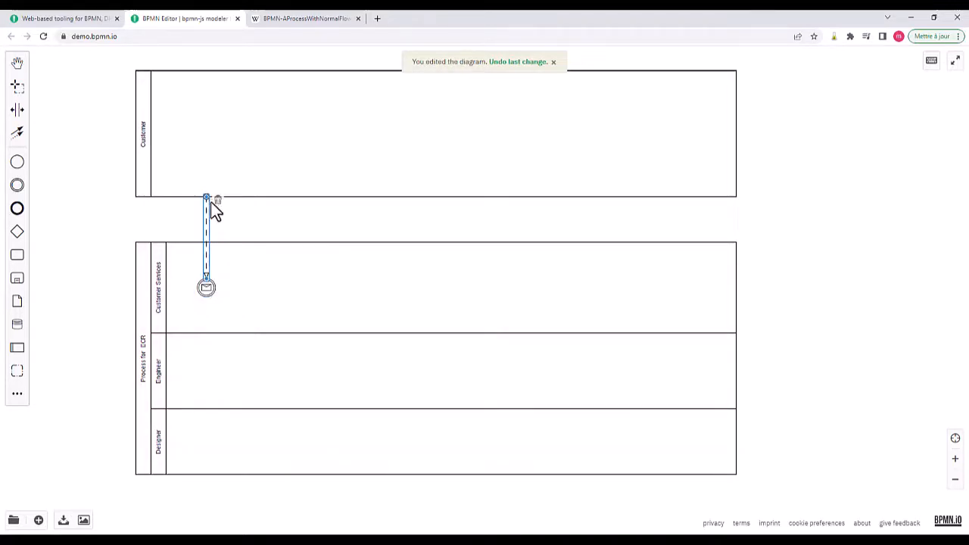
mouse_move(219, 238)
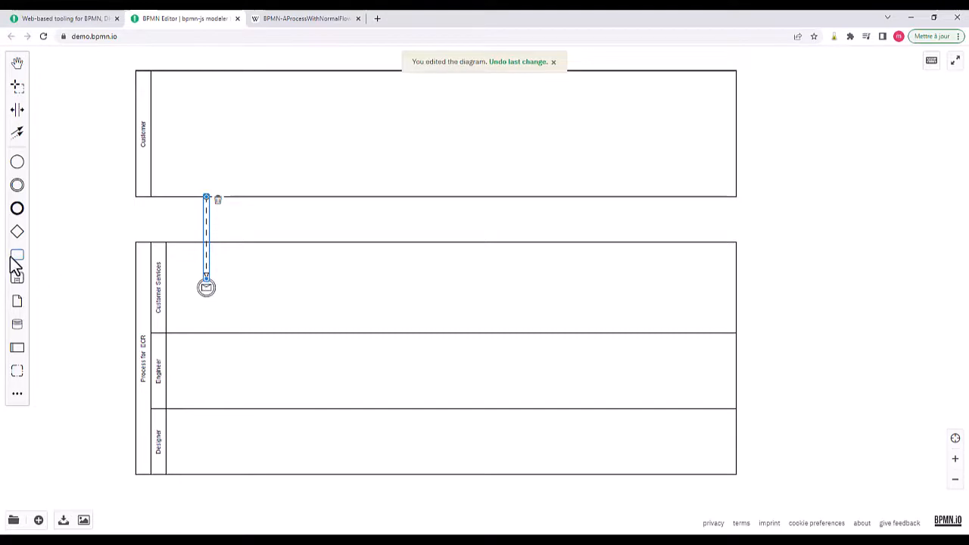
Append a task after the message event labelled 'Take note of the part defect'.
click(206, 287)
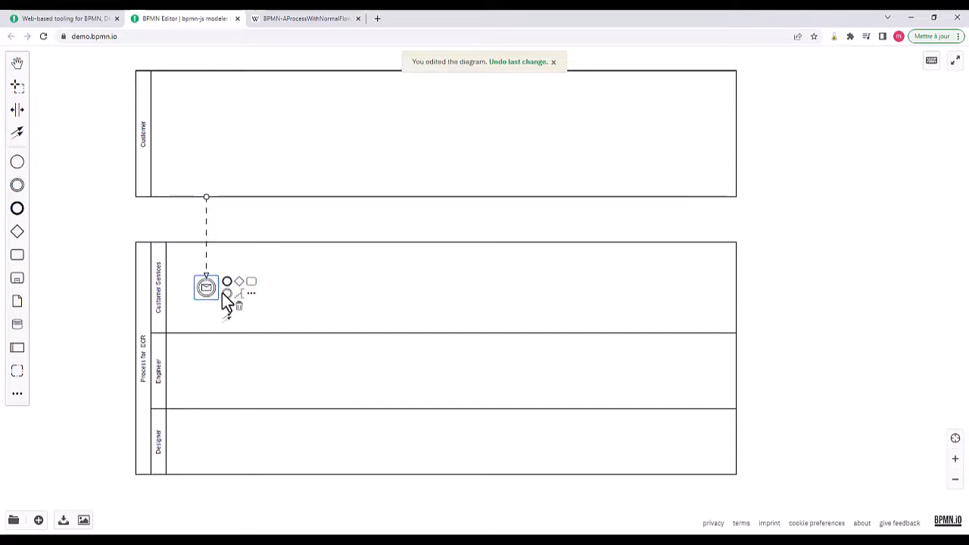
click(250, 281)
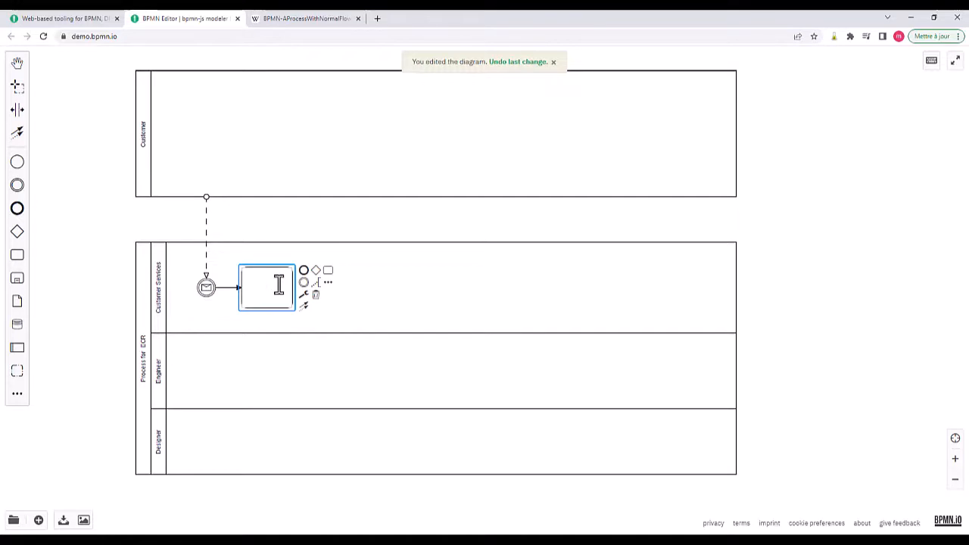
text(Take note of the part defect)
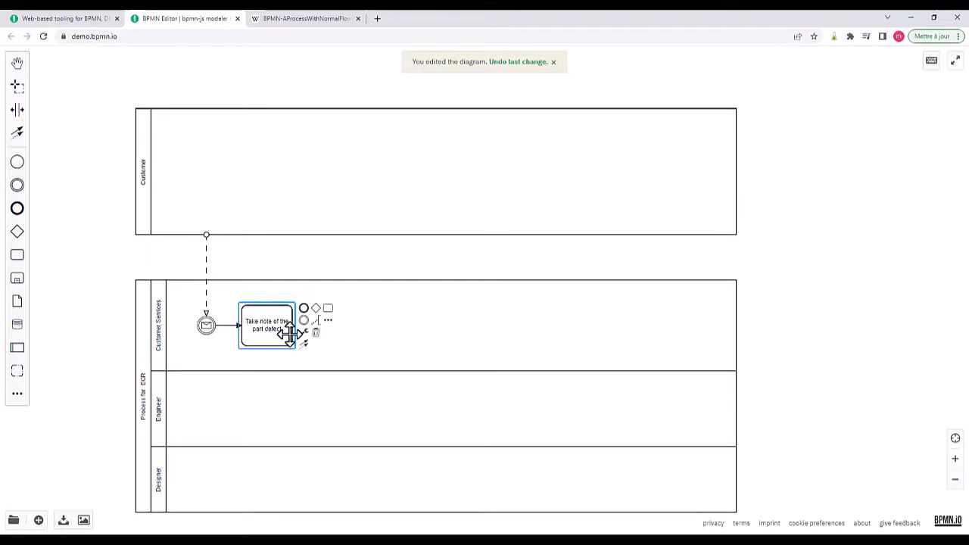
click(305, 332)
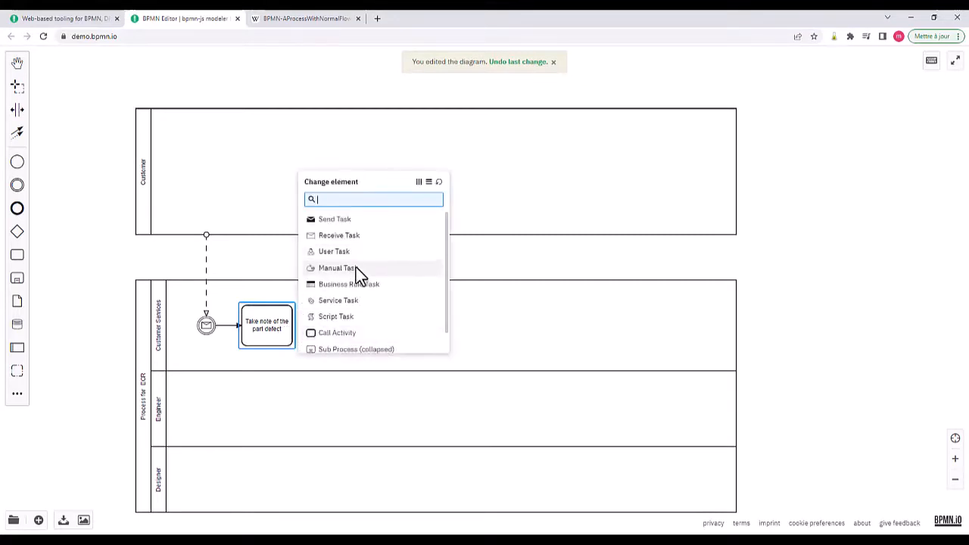
mouse_move(356, 303)
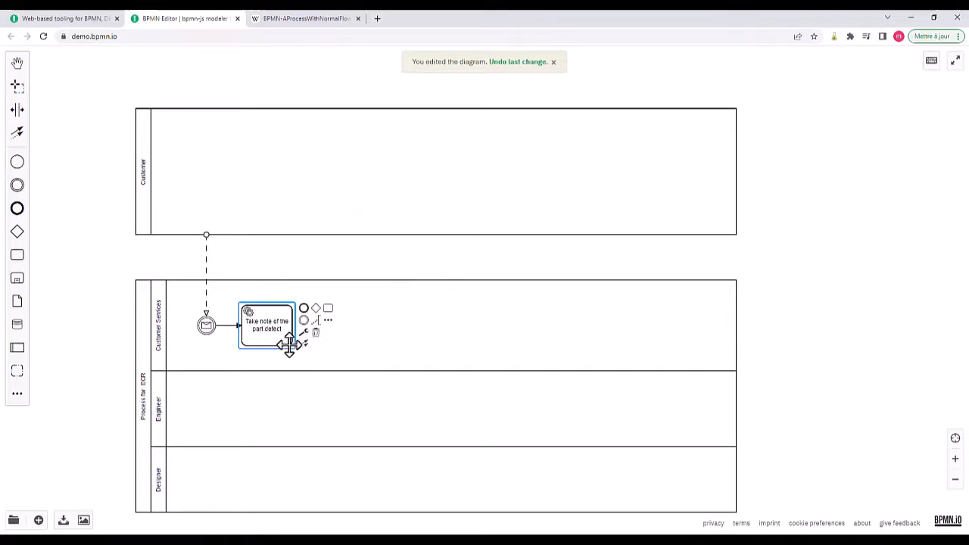
mouse_move(328, 308)
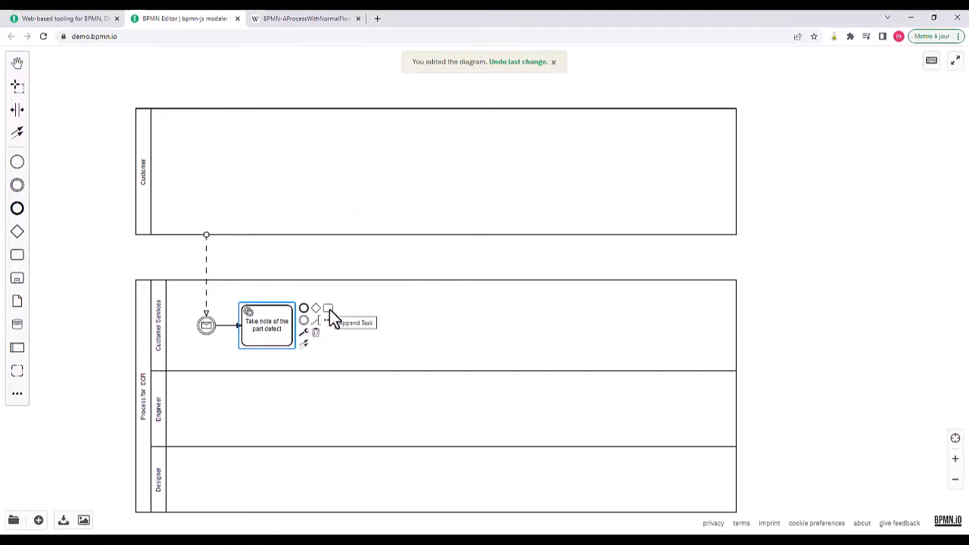
Append a 'Validate the demande' task placed in the Engineer lane.
click(326, 309)
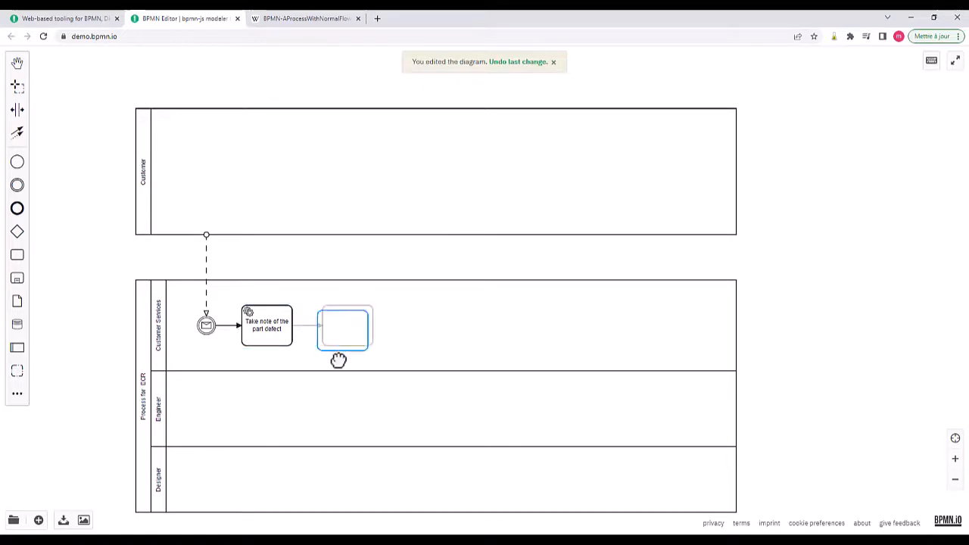
drag(343, 330, 266, 410)
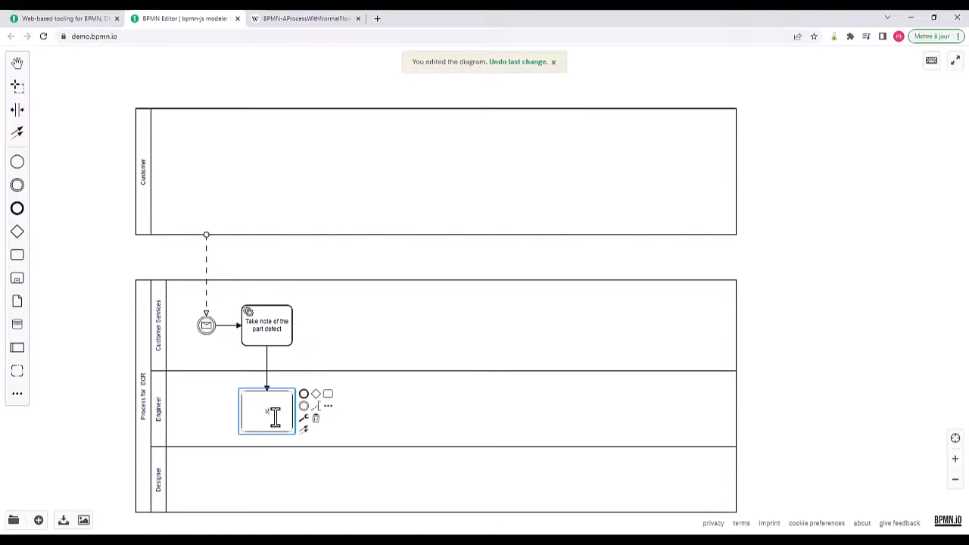
text(Validate the demande)
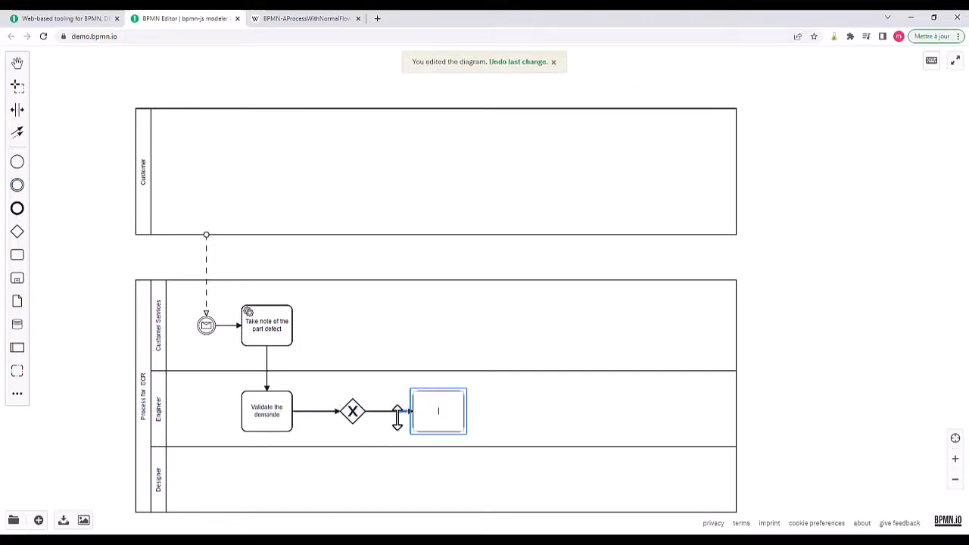
Position the gateway's Designer-lane task and add an end event beside the gateway.
drag(438, 411, 350, 475)
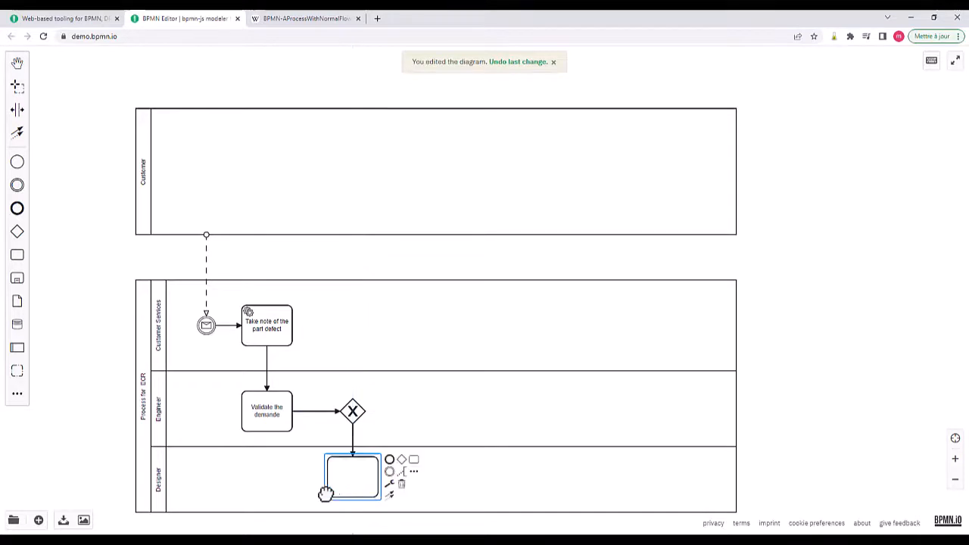
mouse_move(389, 459)
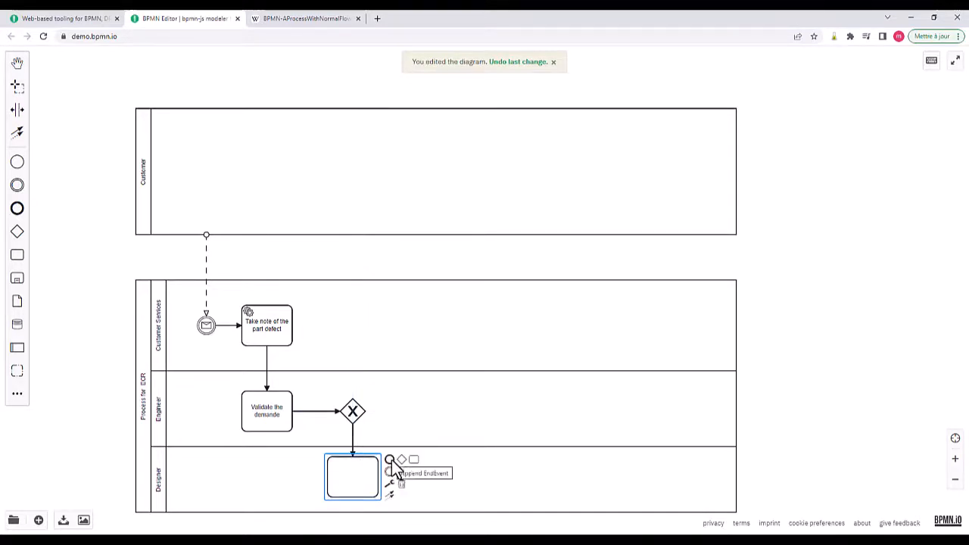
click(401, 459)
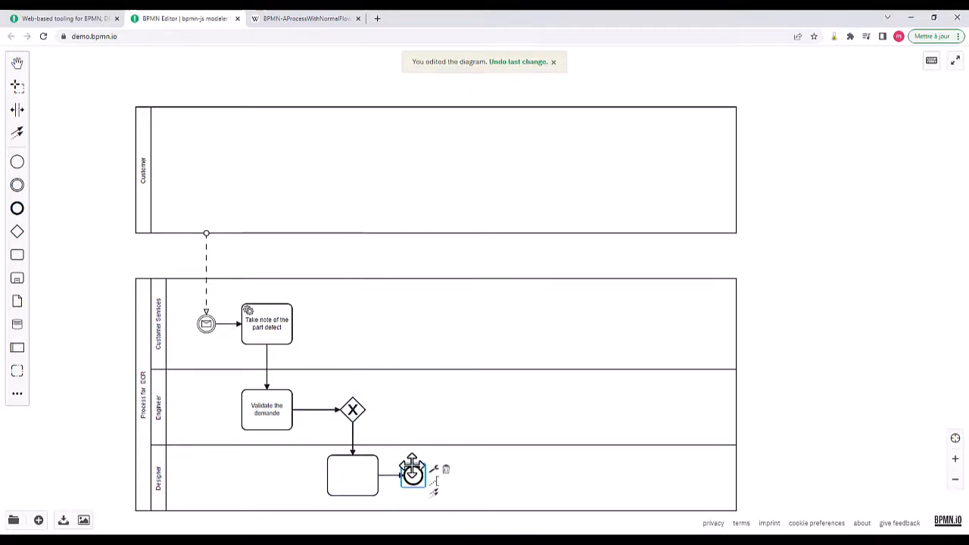
drag(412, 471, 402, 410)
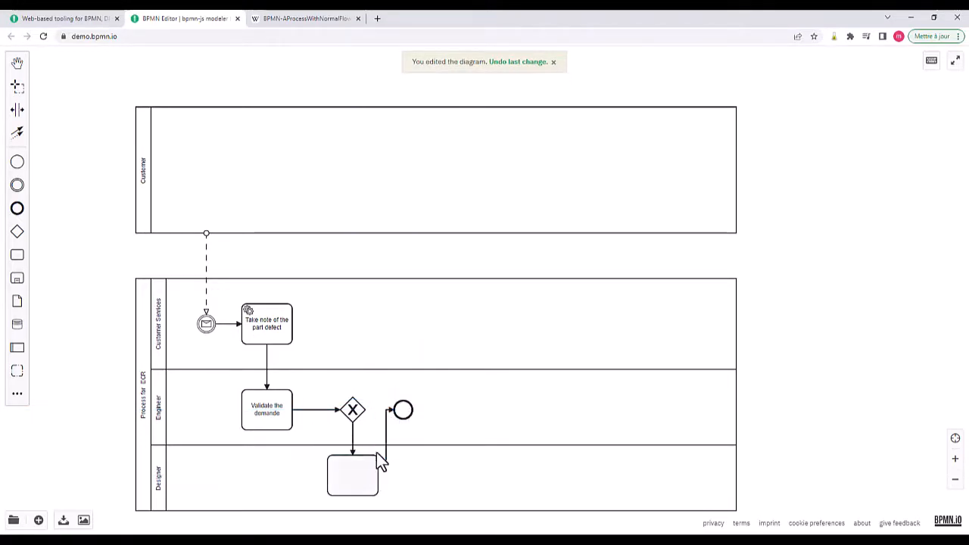
Label the gateway 'Is it valid or not?' and make the No end event a message end event to Customer.
click(402, 410)
text(No)
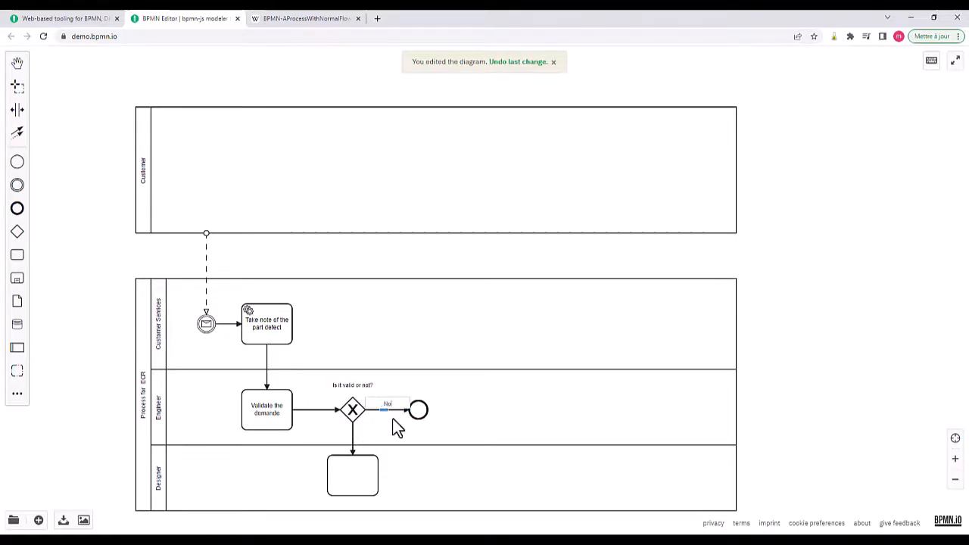
click(418, 409)
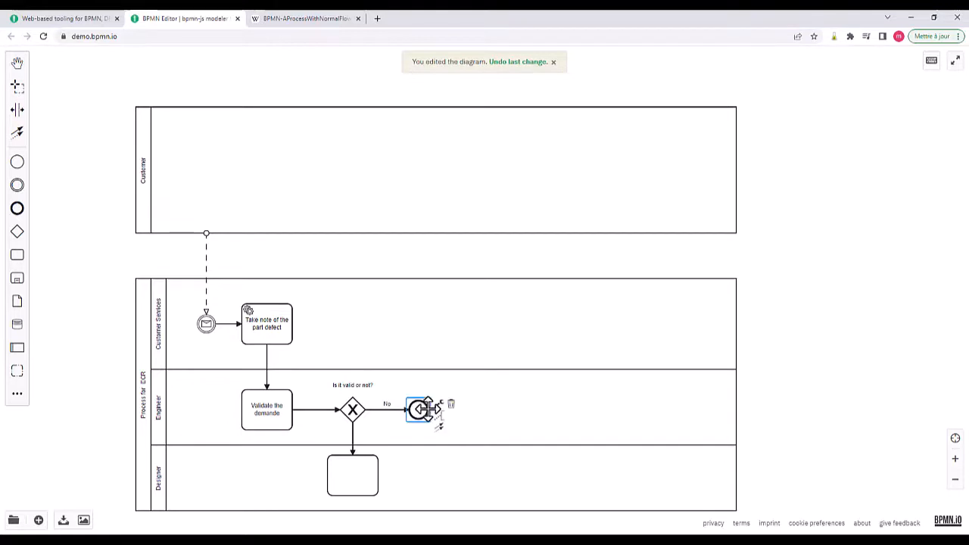
click(427, 403)
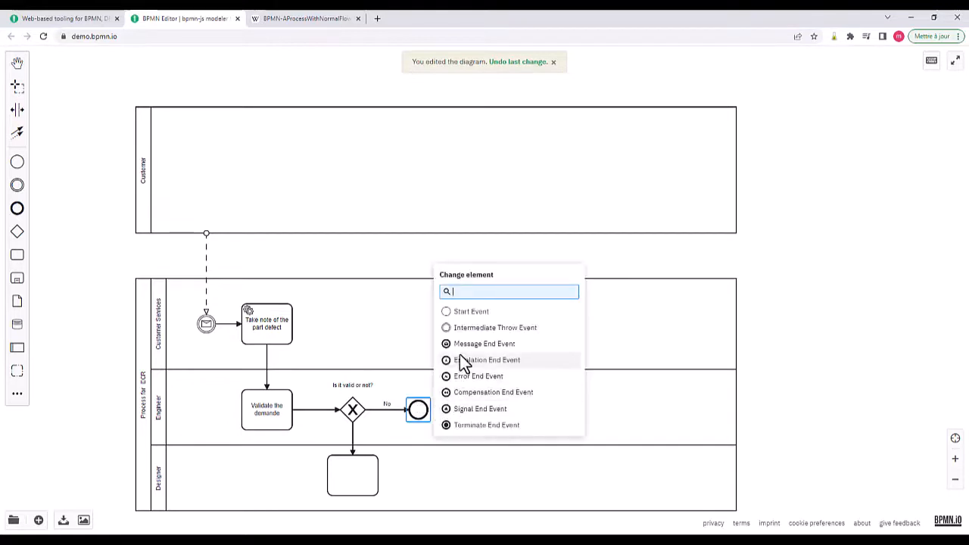
click(484, 344)
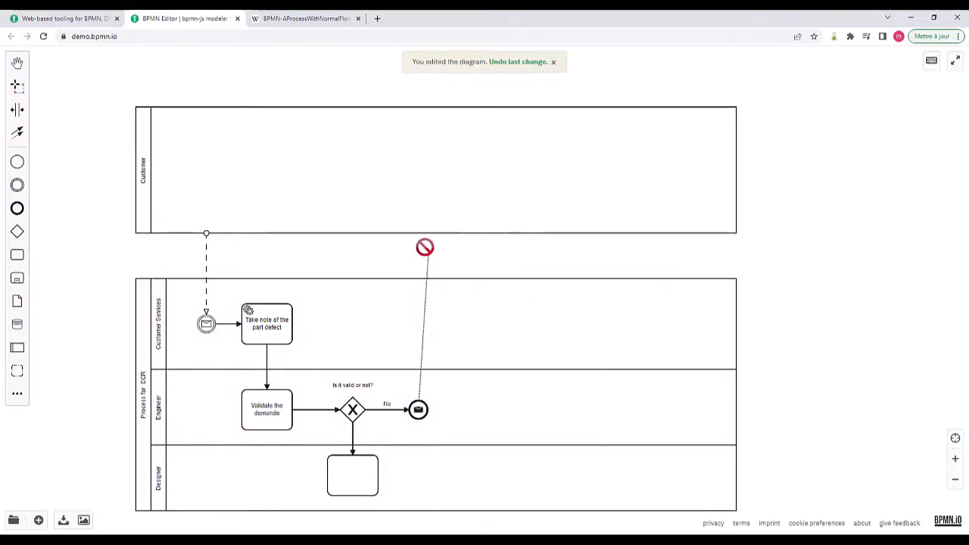
click(418, 410)
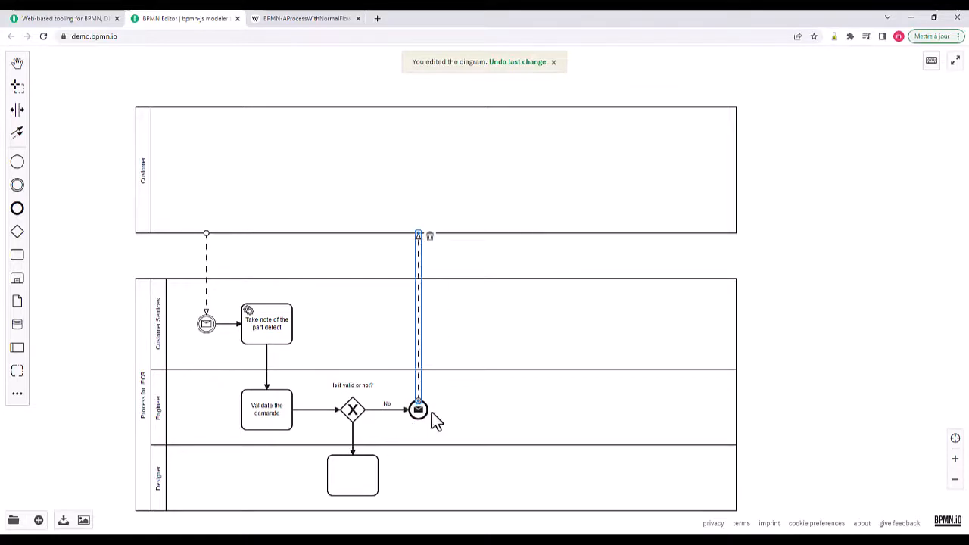
mouse_move(367, 441)
text(Change the part design)
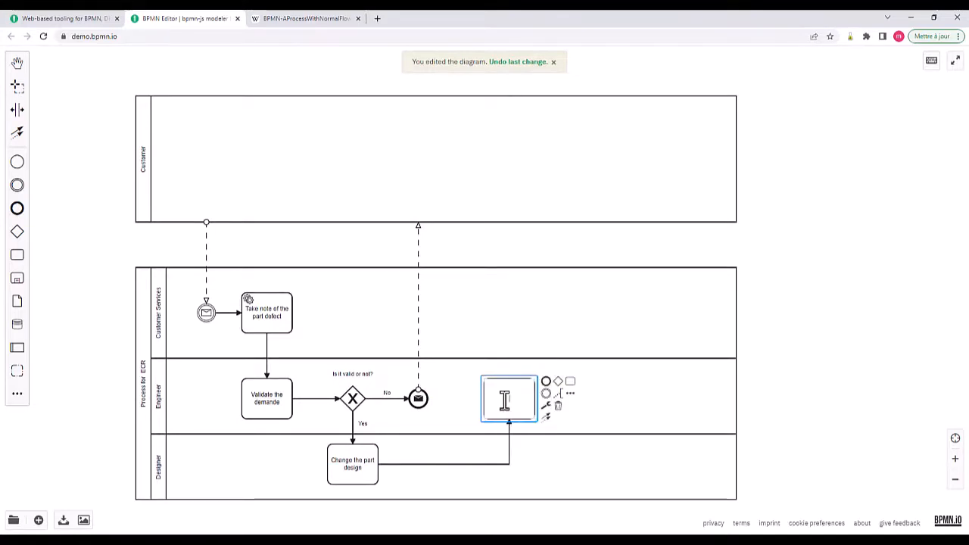
Label the new Engineer-lane task 'Validate the change'.
text(Validate the change)
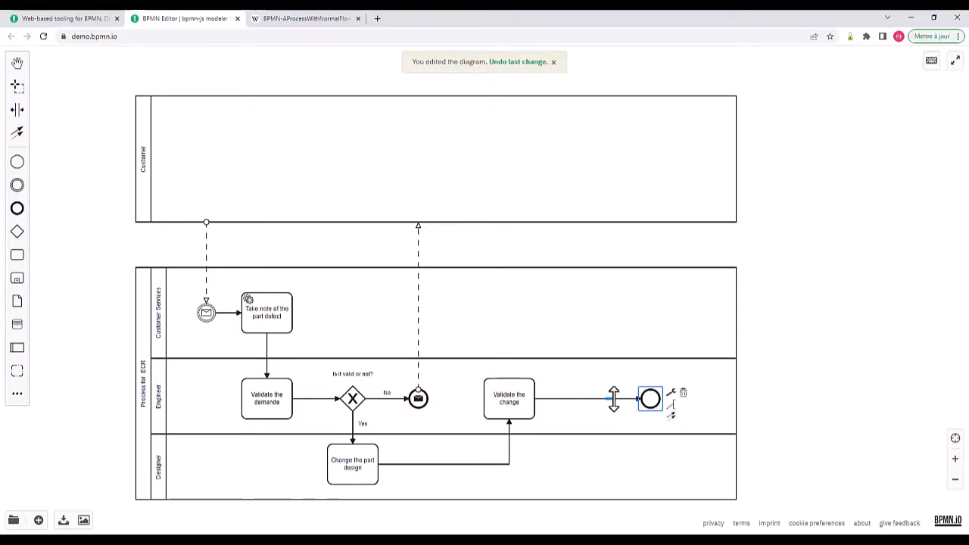
Convert the final end event to a message end event with a message flow to Customer.
click(670, 392)
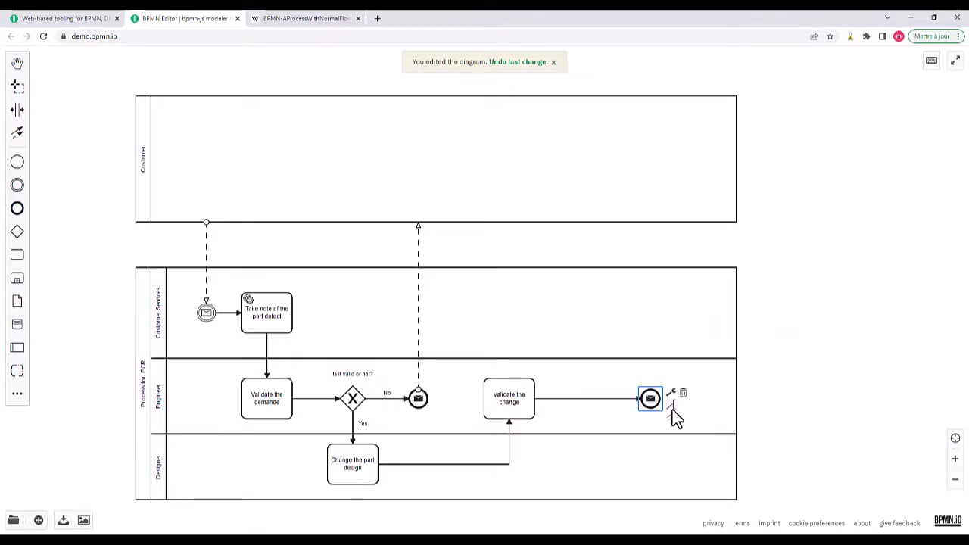
click(148, 396)
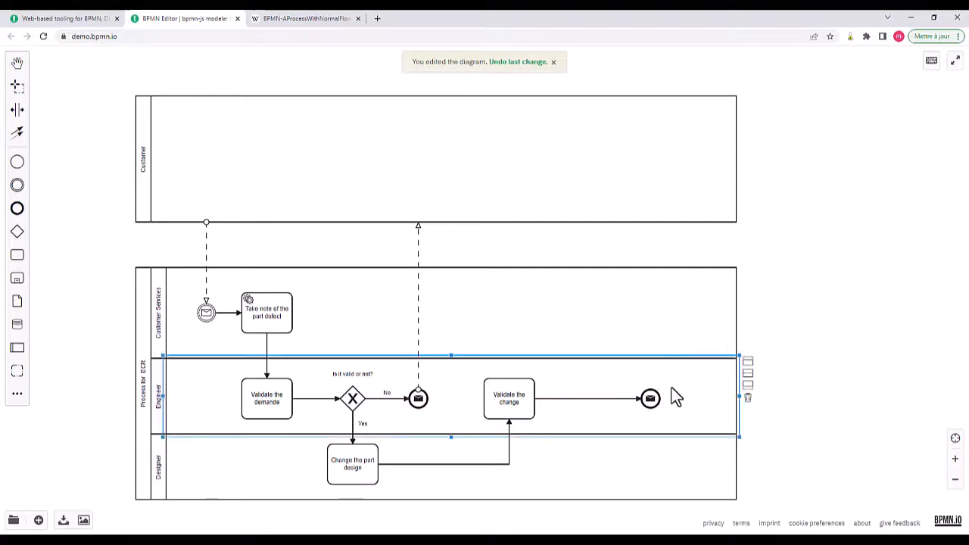
click(648, 399)
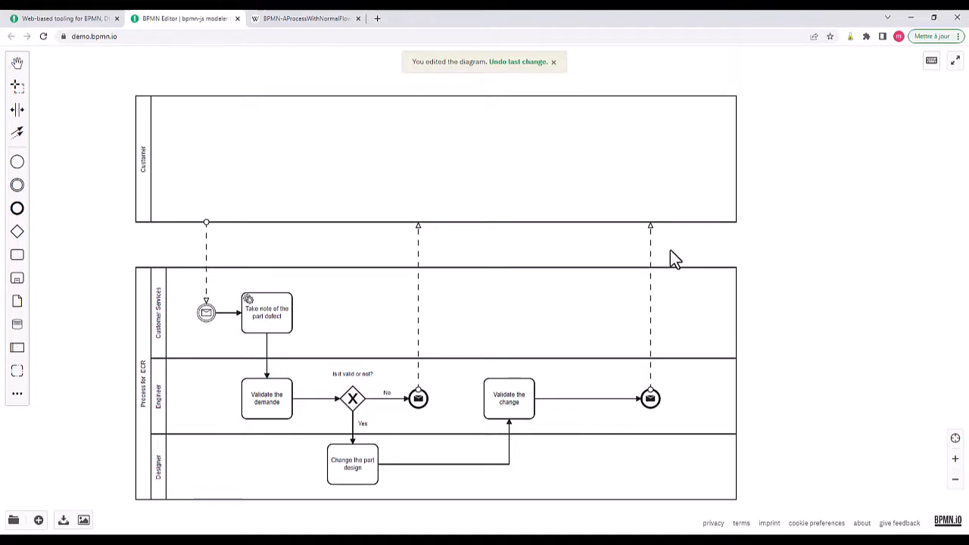
mouse_move(663, 248)
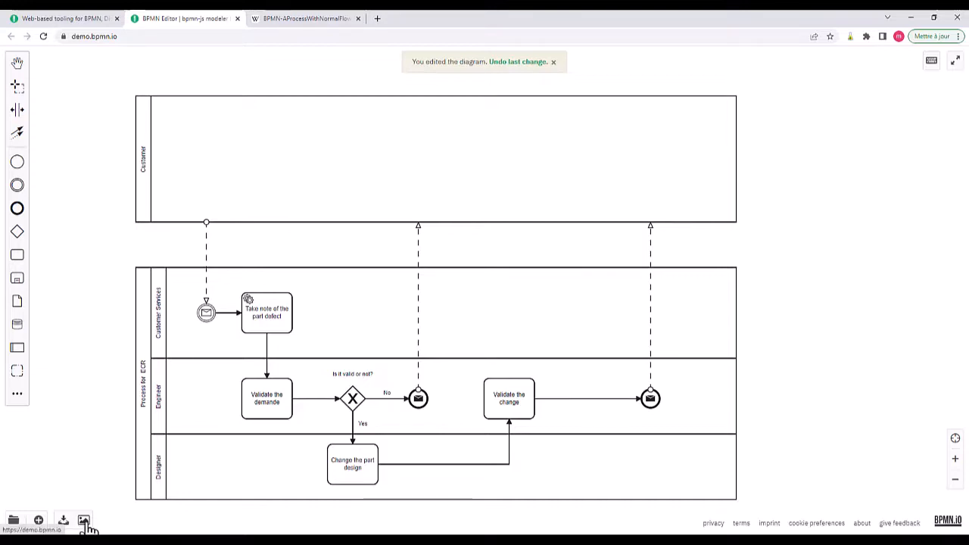
mouse_move(84, 520)
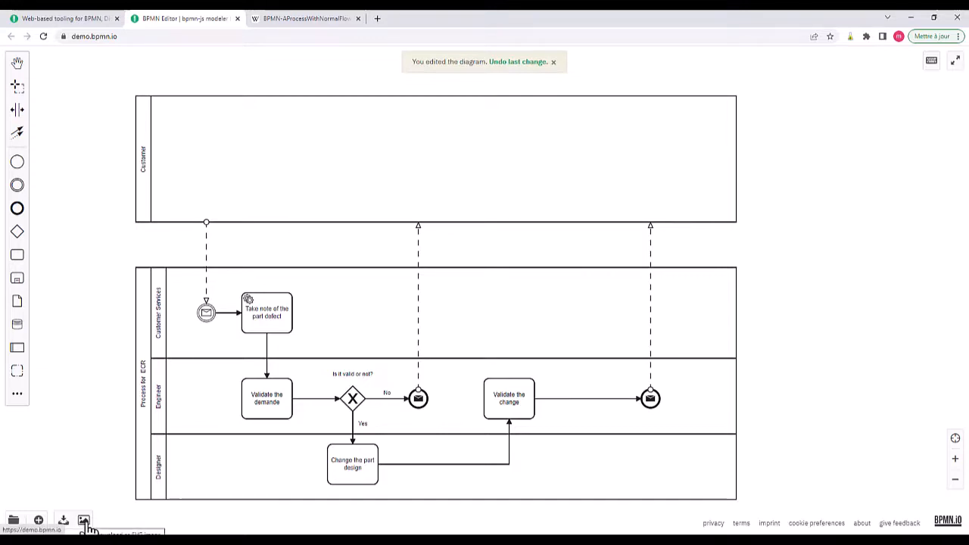
mouse_move(96, 517)
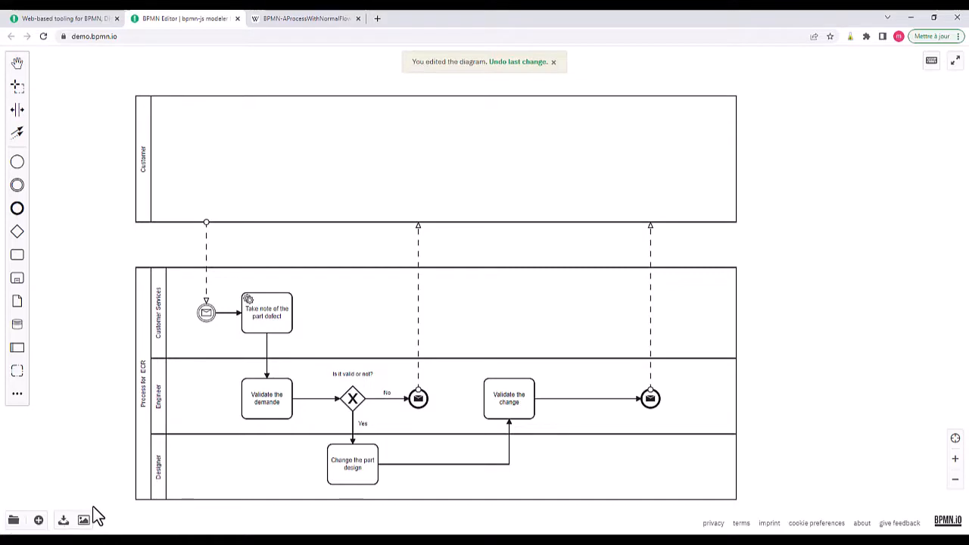